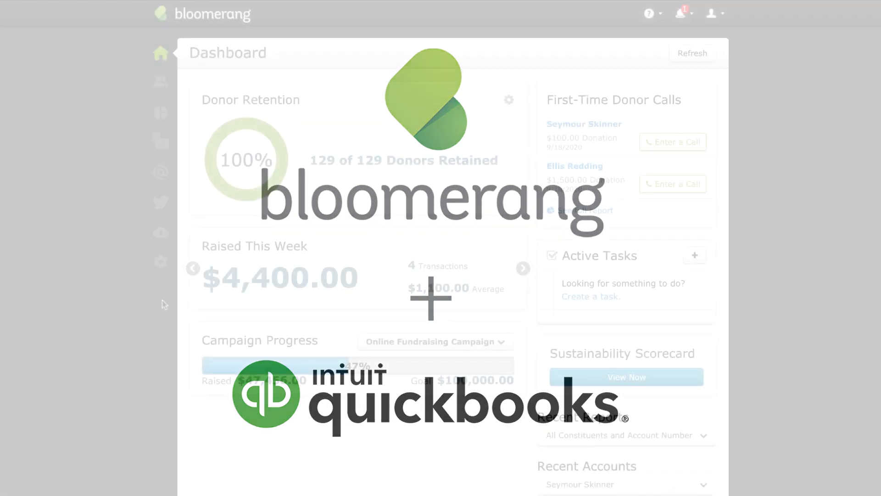
Step: Review the organization's details and choose QuickBooks Online as the accounting integration preference
{"action": "left_click", "coordinate": [160, 262]}
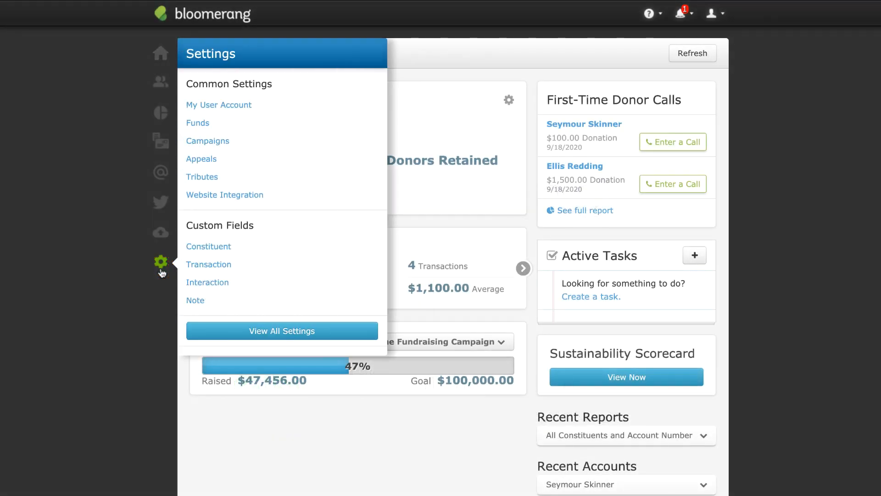
{"action": "left_click", "coordinate": [282, 331]}
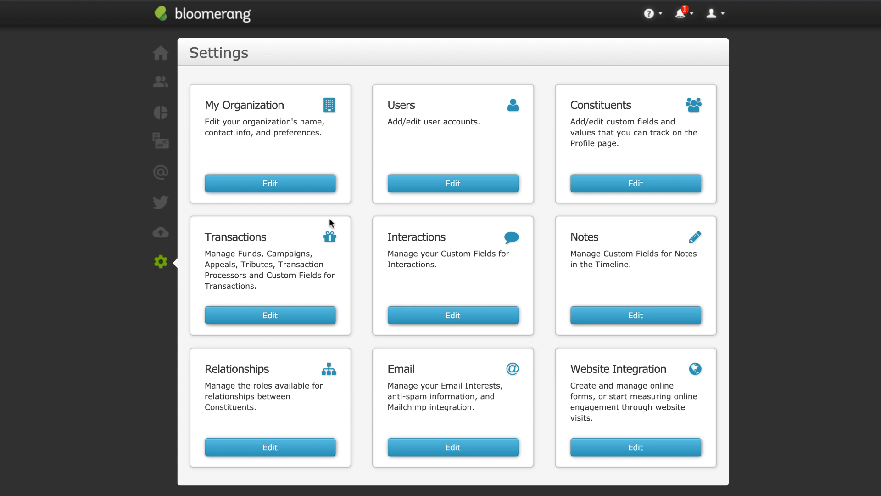
{"action": "left_click", "coordinate": [270, 183]}
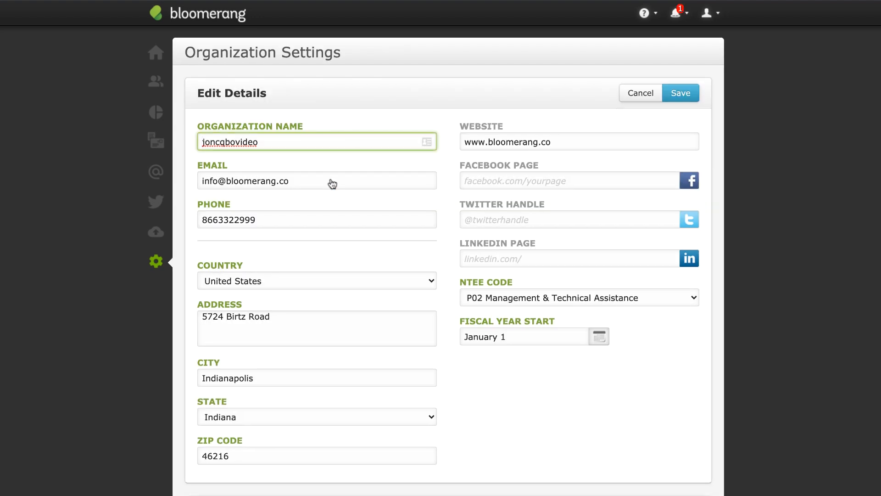
{"action": "scroll", "scroll_direction": "down", "scroll_amount": 3}
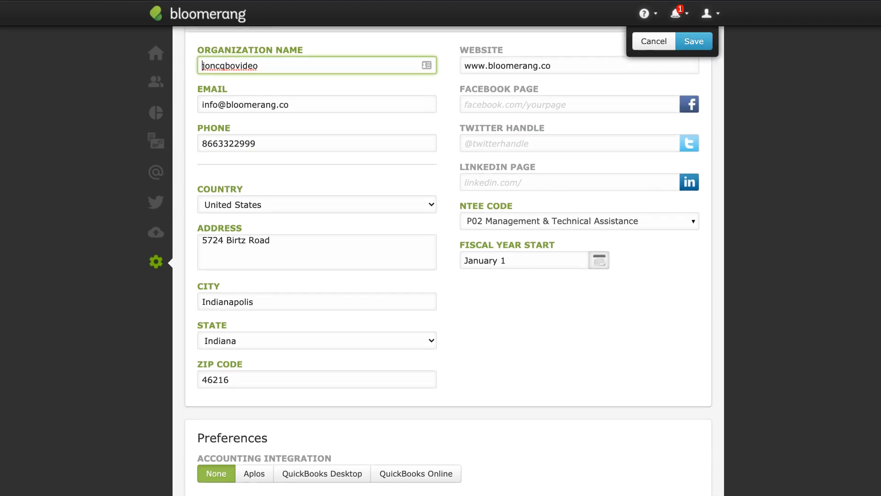
{"action": "scroll", "scroll_direction": "down", "scroll_amount": 3}
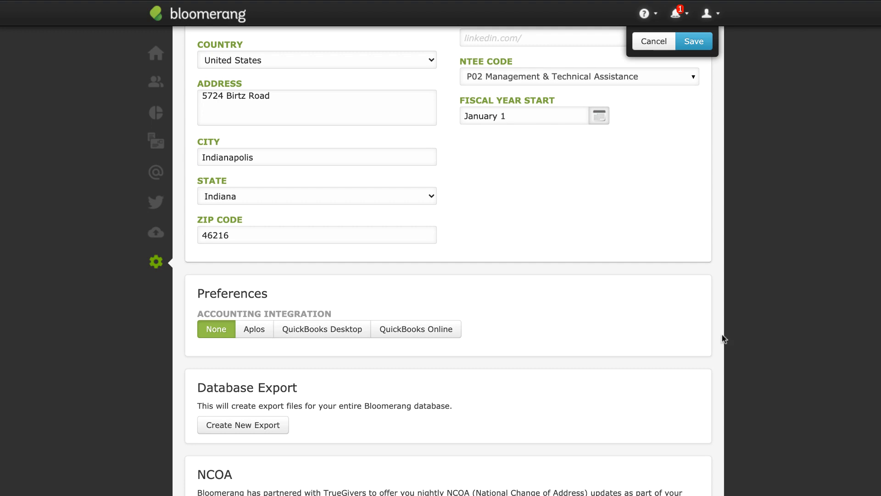
{"action": "left_click", "coordinate": [415, 329]}
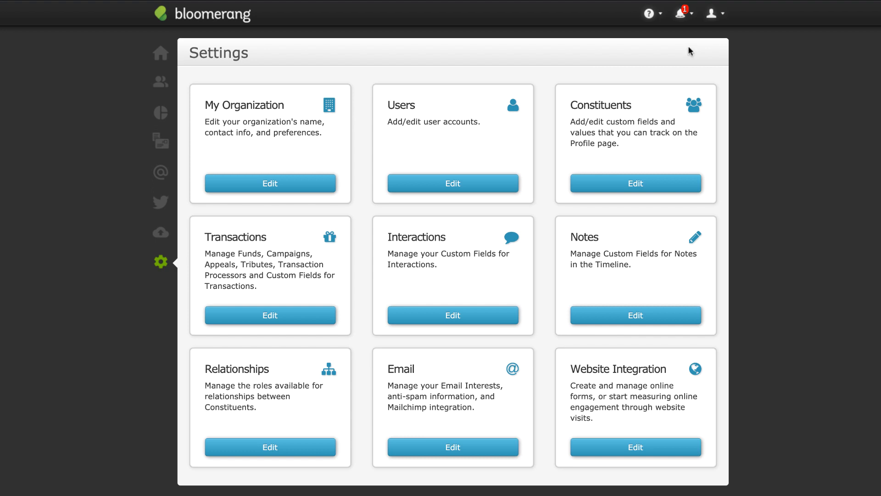
Step: Launch the QuickBooks Online integration setup from Common Settings
{"action": "left_click", "coordinate": [161, 262]}
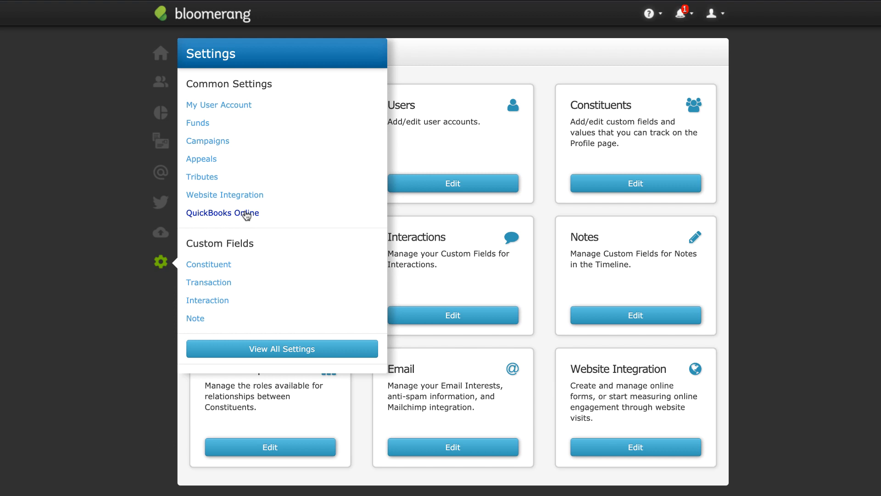
{"action": "left_click", "coordinate": [223, 212]}
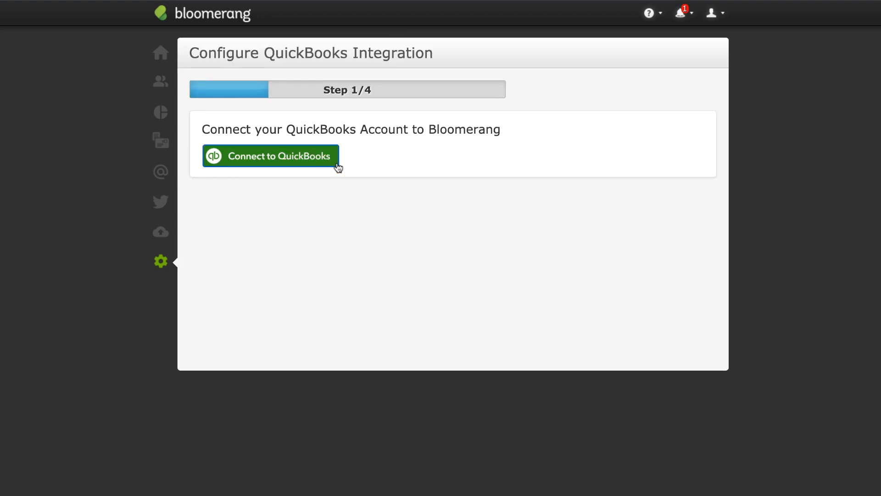
Step: Sign in with Intuit and authorise Bloomerang to connect the QuickBooks Online account
{"action": "left_click", "coordinate": [270, 156]}
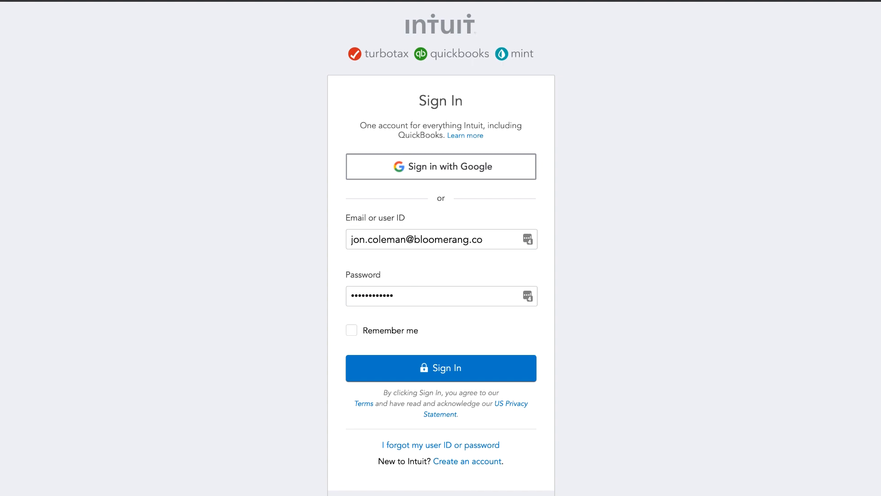
{"action": "left_click", "coordinate": [441, 367]}
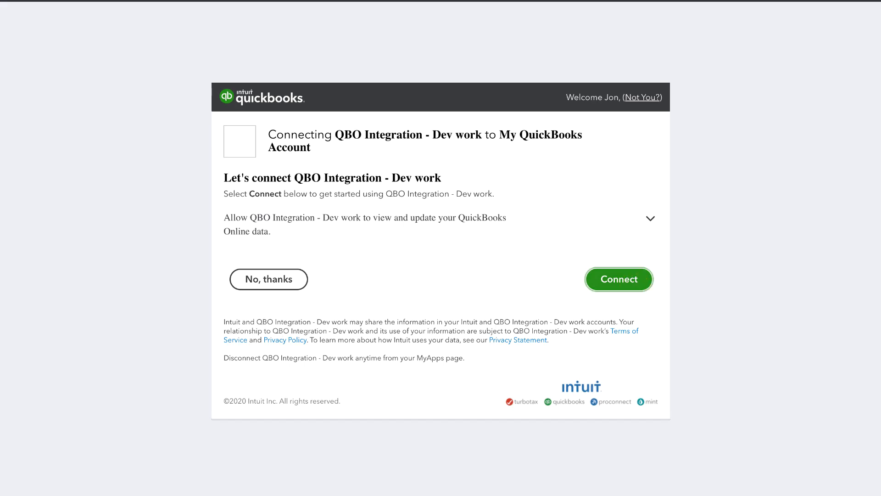
{"action": "left_click", "coordinate": [619, 279]}
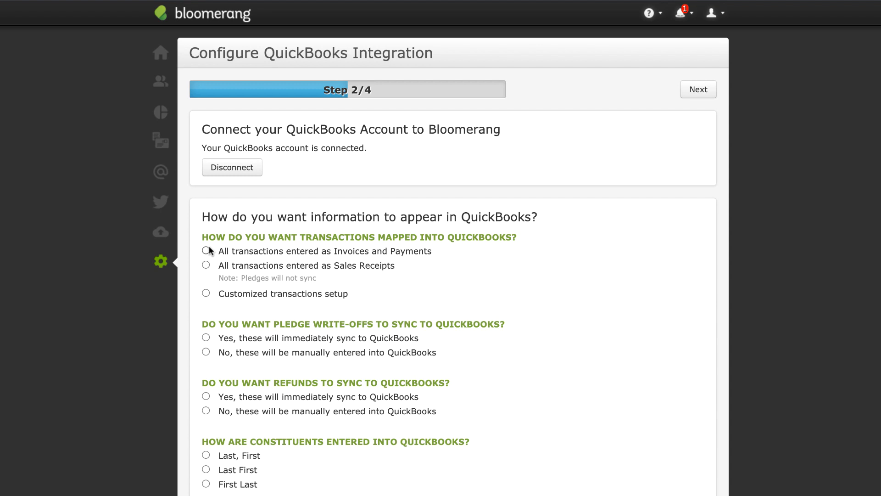
Step: Map transactions as invoices and payments, sync write-offs and refunds immediately, then continue
{"action": "left_click", "coordinate": [205, 250]}
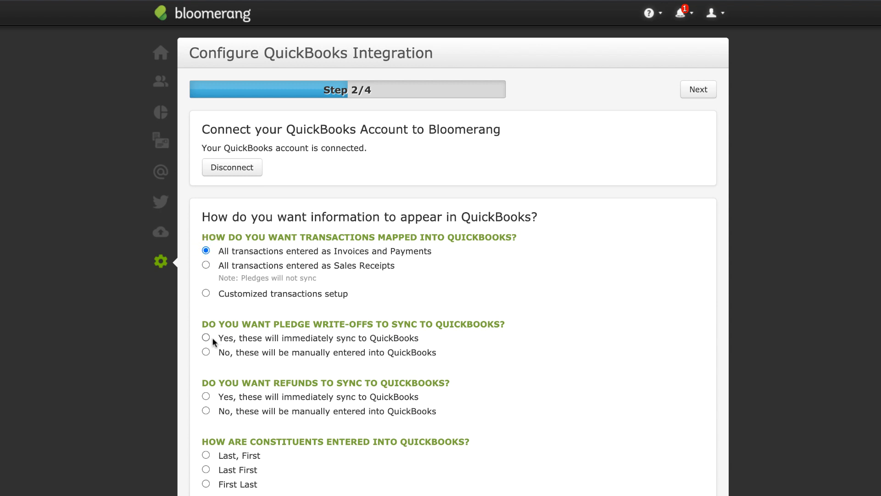
{"action": "left_click", "coordinate": [206, 338]}
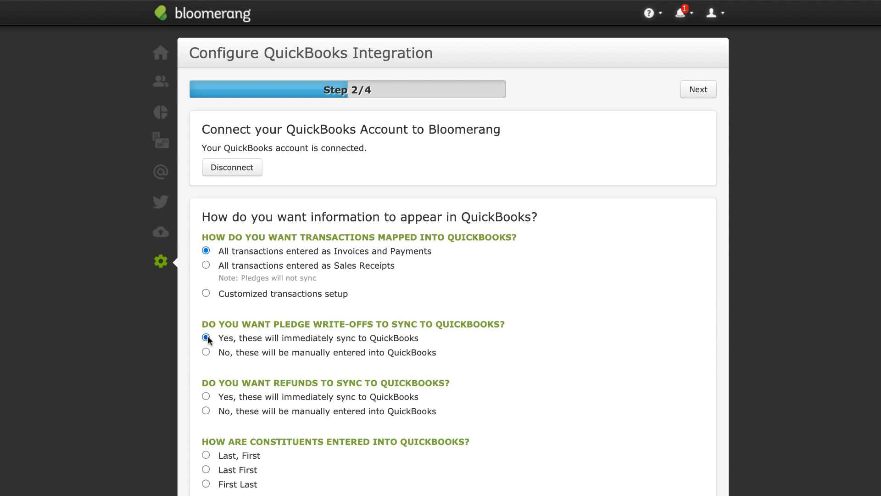
{"action": "left_click", "coordinate": [206, 397]}
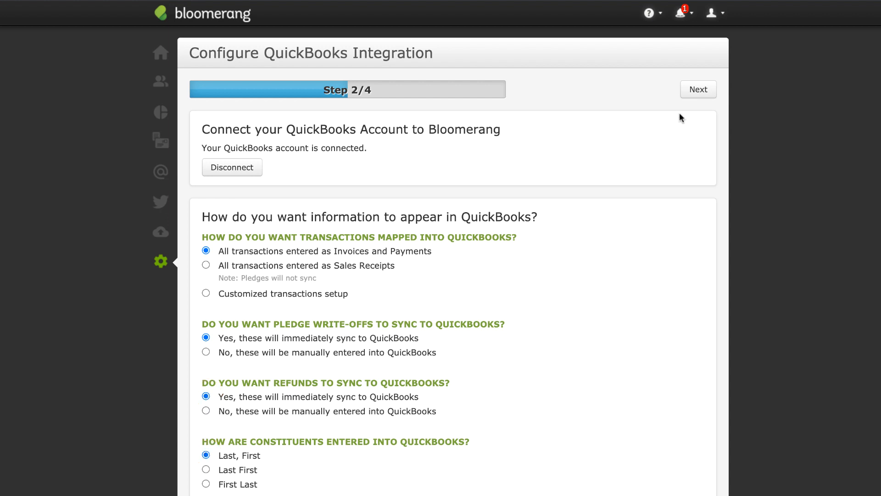
{"action": "left_click", "coordinate": [699, 90]}
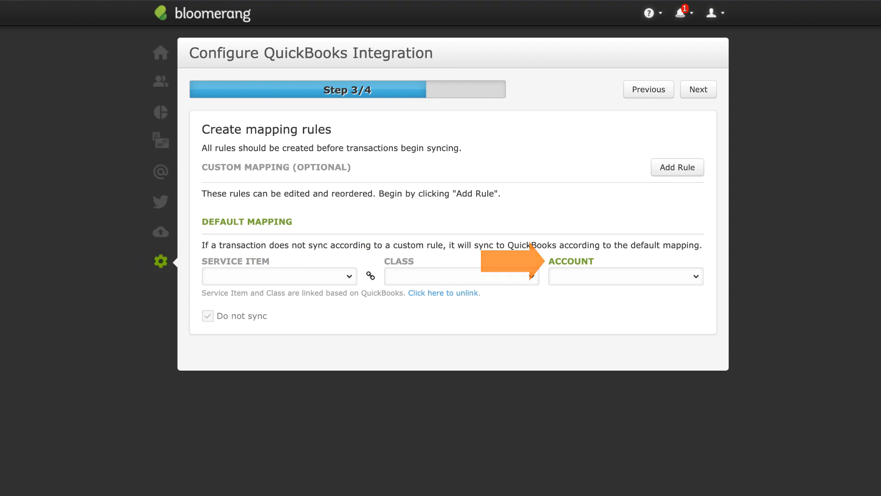
Step: Set the default mapping account to Checking
{"action": "left_click", "coordinate": [626, 276]}
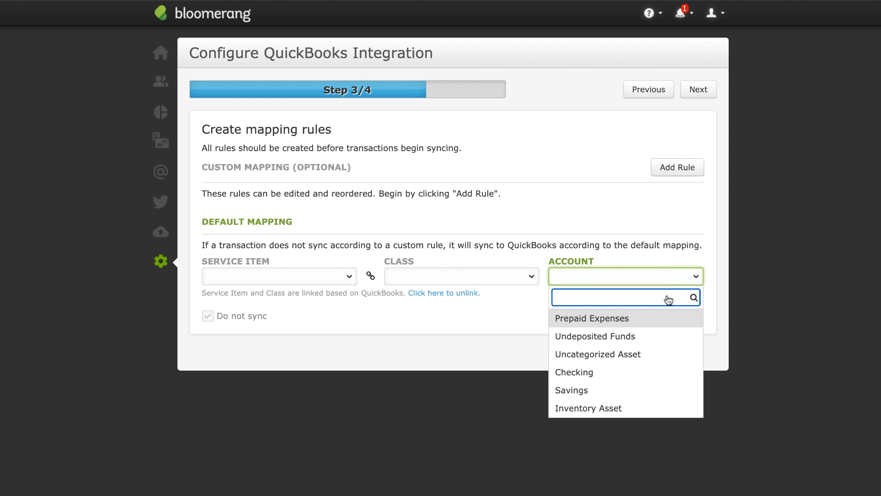
{"action": "left_click", "coordinate": [574, 372]}
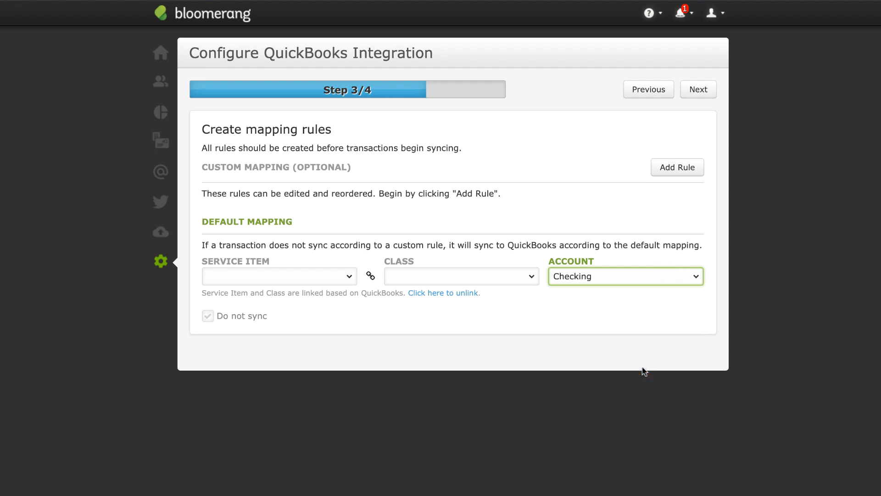
{"action": "mouse_move", "coordinate": [535, 289]}
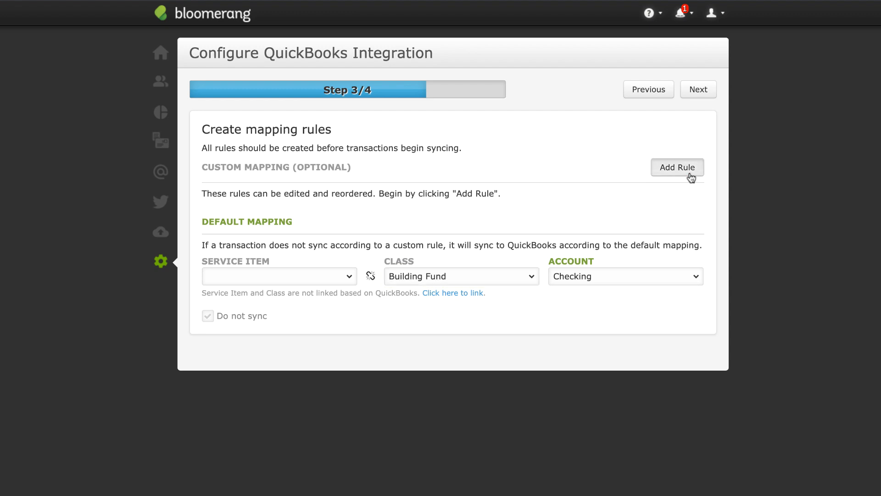
Step: Add and save a custom rule for In Kind payments marked Do not sync
{"action": "left_click", "coordinate": [677, 167]}
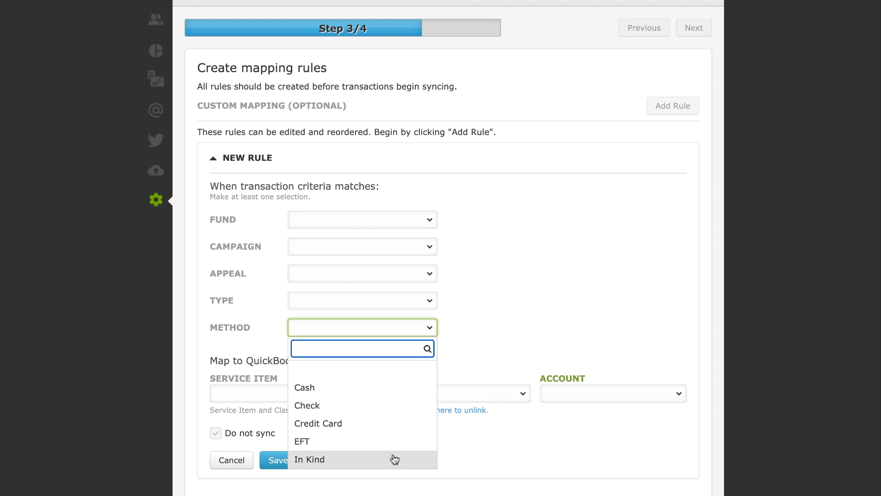
{"action": "left_click", "coordinate": [309, 459]}
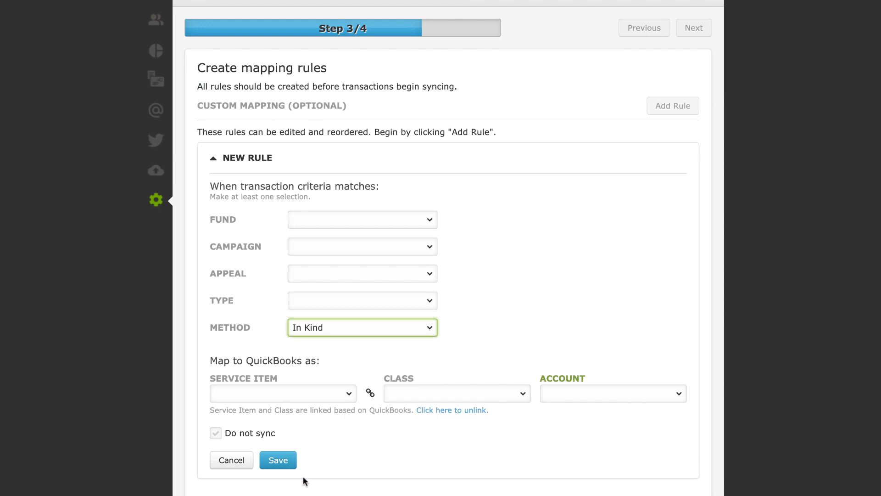
{"action": "left_click", "coordinate": [216, 432]}
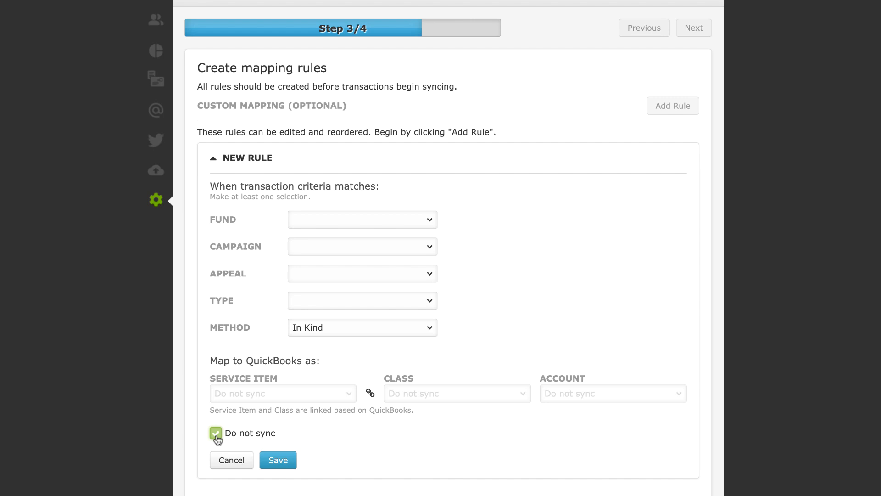
{"action": "left_click", "coordinate": [278, 460]}
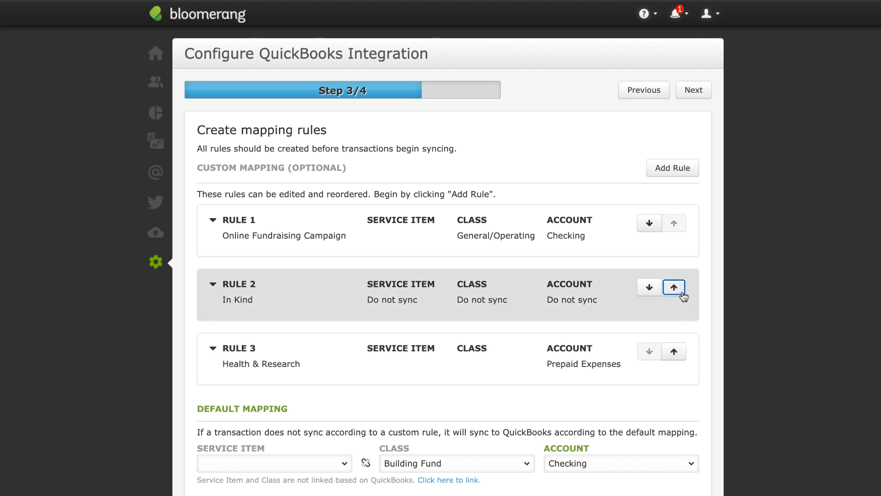
Step: Move the In Kind rule up to Rule 1 and continue to step 4
{"action": "left_click", "coordinate": [673, 287]}
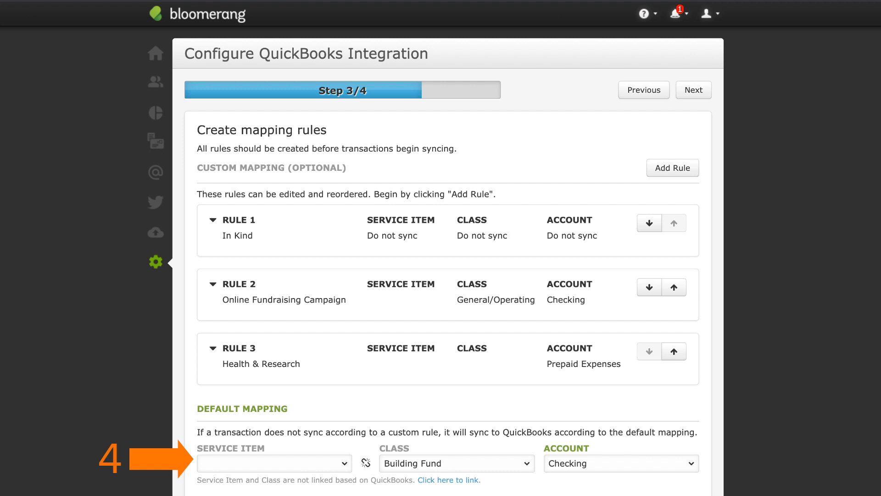
{"action": "left_click", "coordinate": [694, 90]}
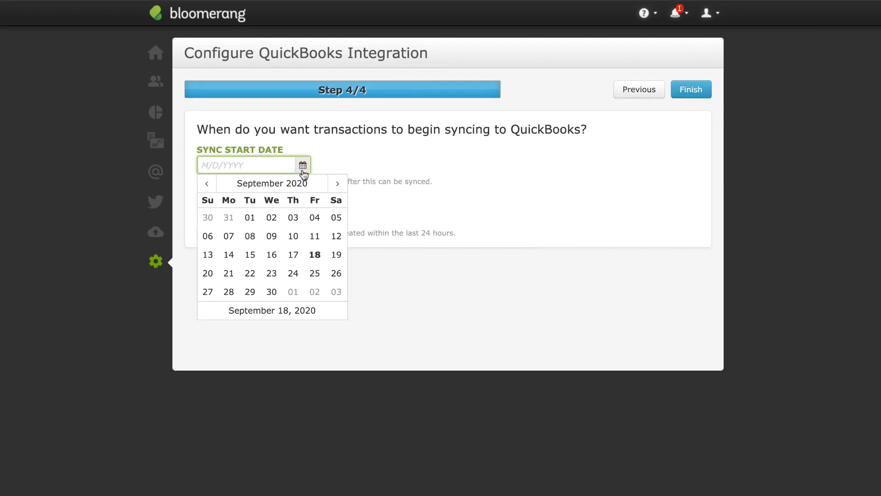
Step: Start syncing 9/1/2020 with automatic daily sync at 12:00 AM, and finish setup
{"action": "left_click", "coordinate": [249, 217]}
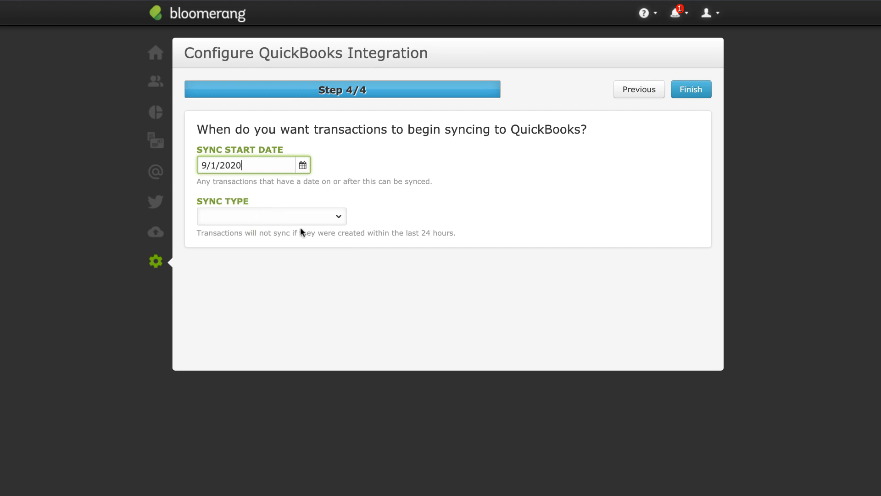
{"action": "mouse_move", "coordinate": [301, 231]}
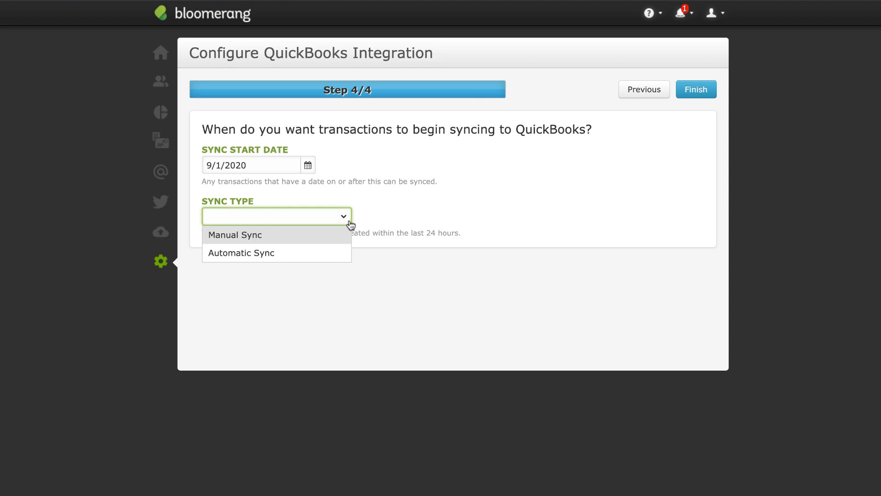
{"action": "mouse_move", "coordinate": [329, 252]}
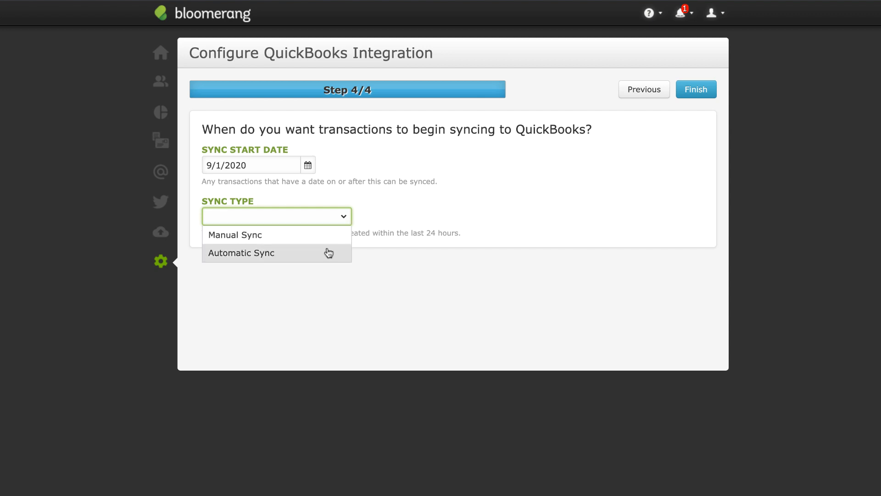
{"action": "left_click", "coordinate": [241, 253]}
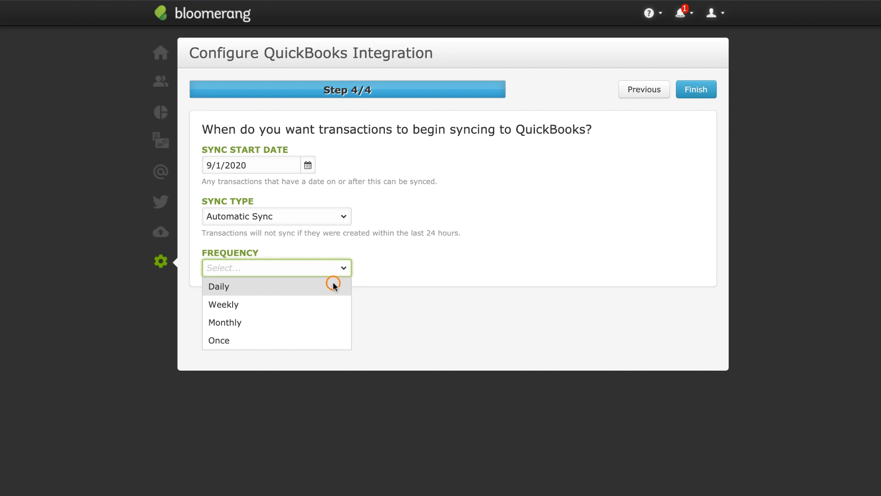
{"action": "left_click", "coordinate": [219, 286]}
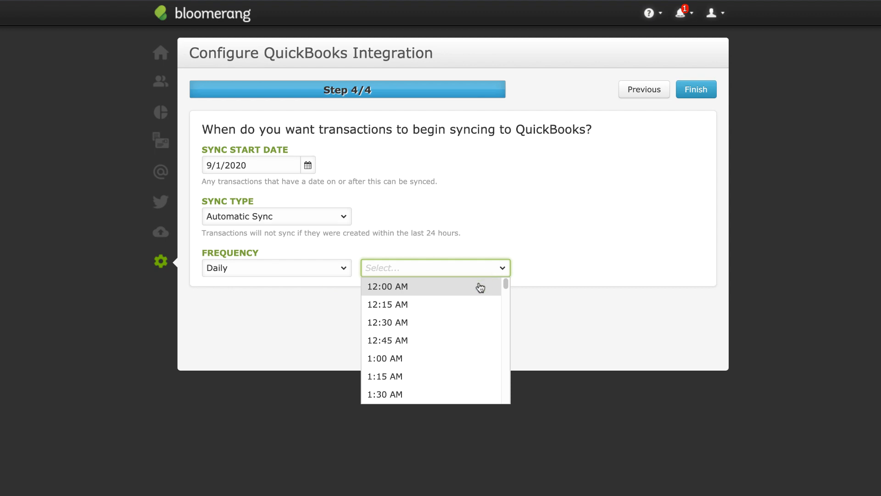
{"action": "left_click", "coordinate": [386, 287]}
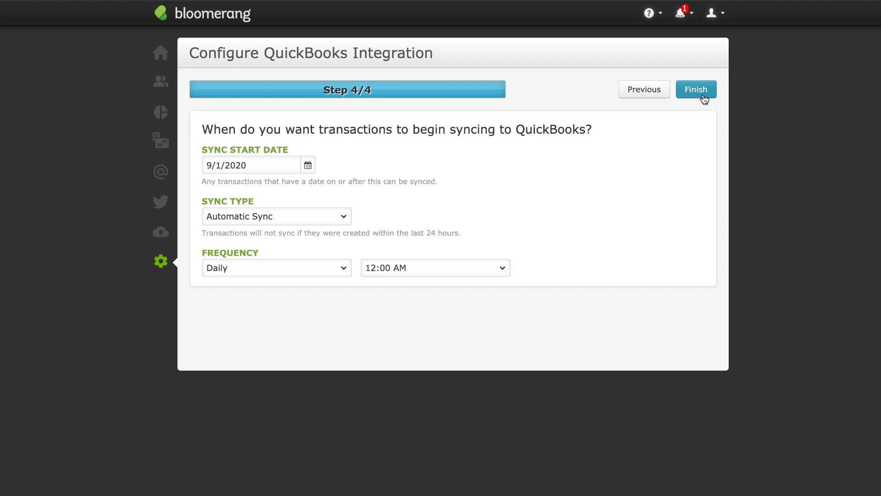
{"action": "left_click", "coordinate": [696, 89]}
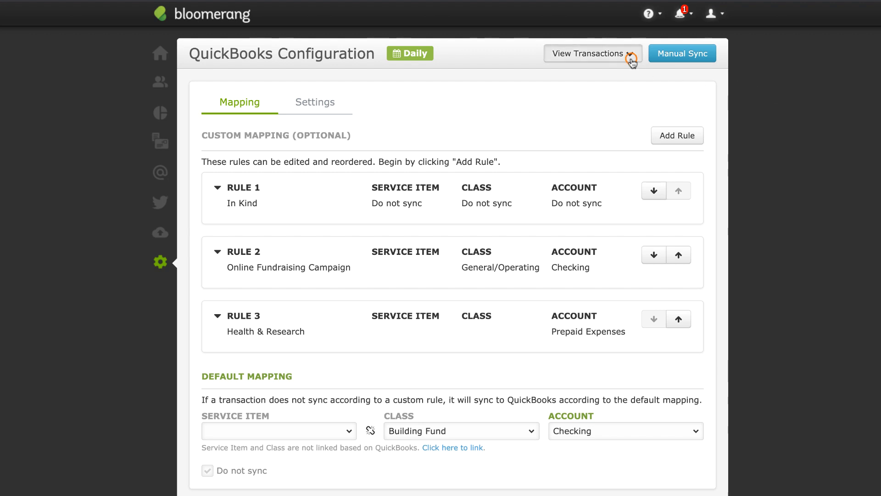
Step: List the View Transactions options: Unsynced, Synced and Do Not Sync
{"action": "left_click", "coordinate": [601, 53]}
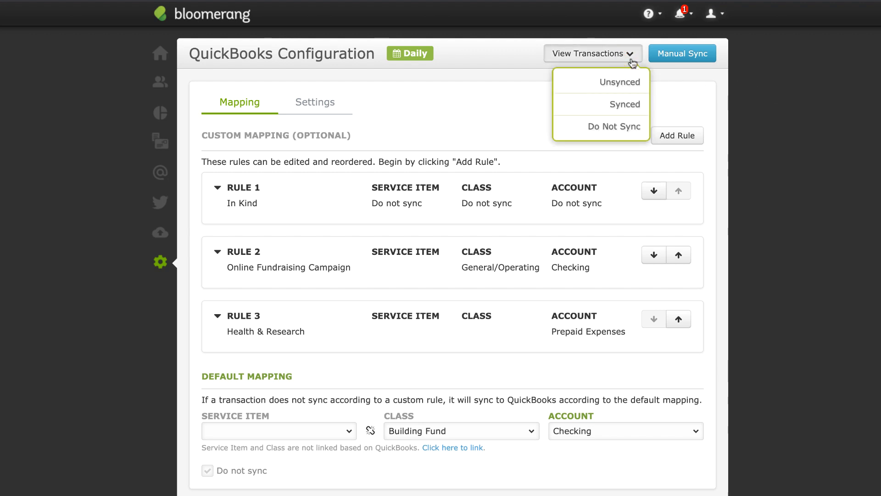